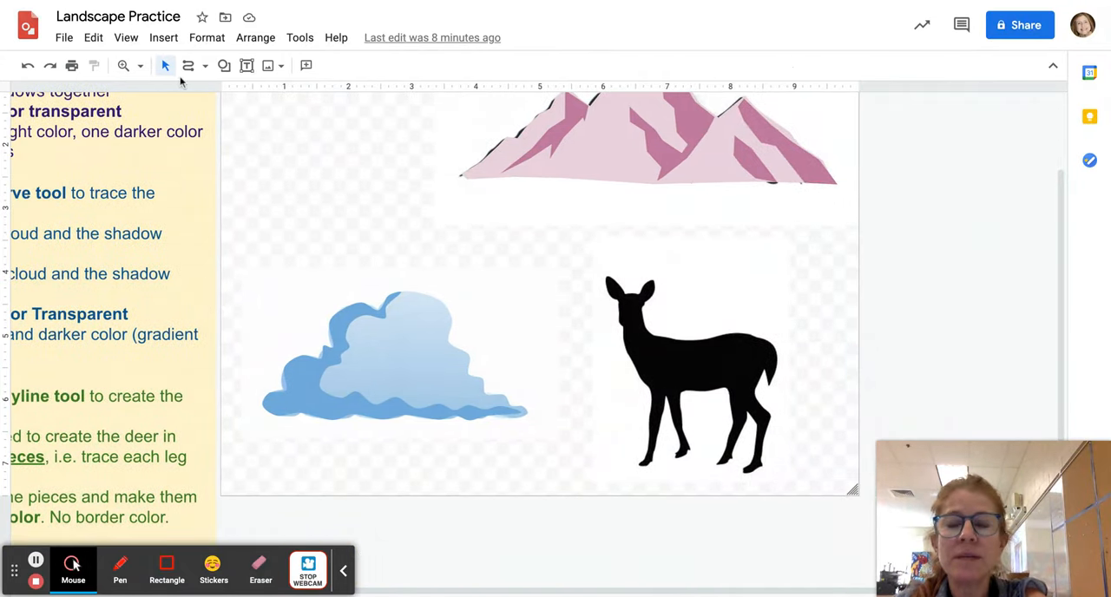
# Step: View the drawing at 100%, scroll to the deer silhouette and zoom in further on its head
pyautogui.click(125, 66)
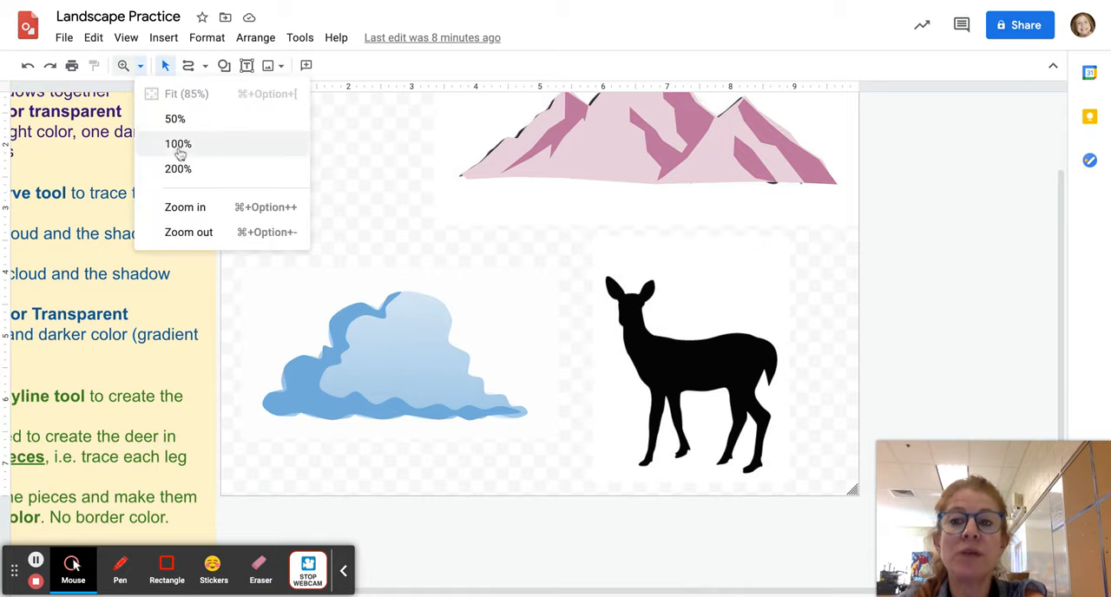
pyautogui.click(177, 142)
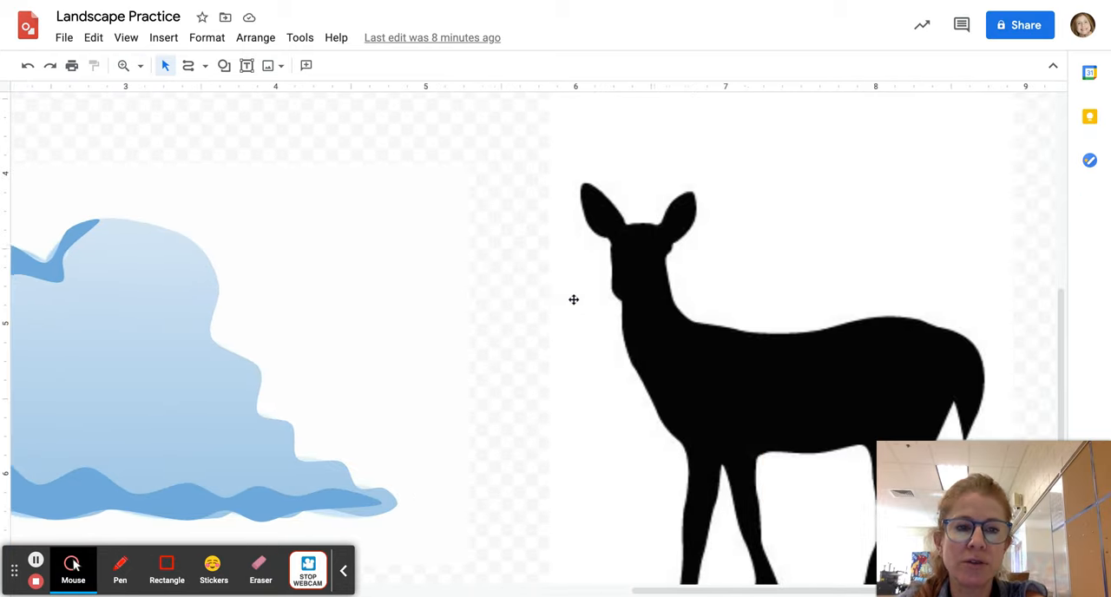
pyautogui.hscroll(3)
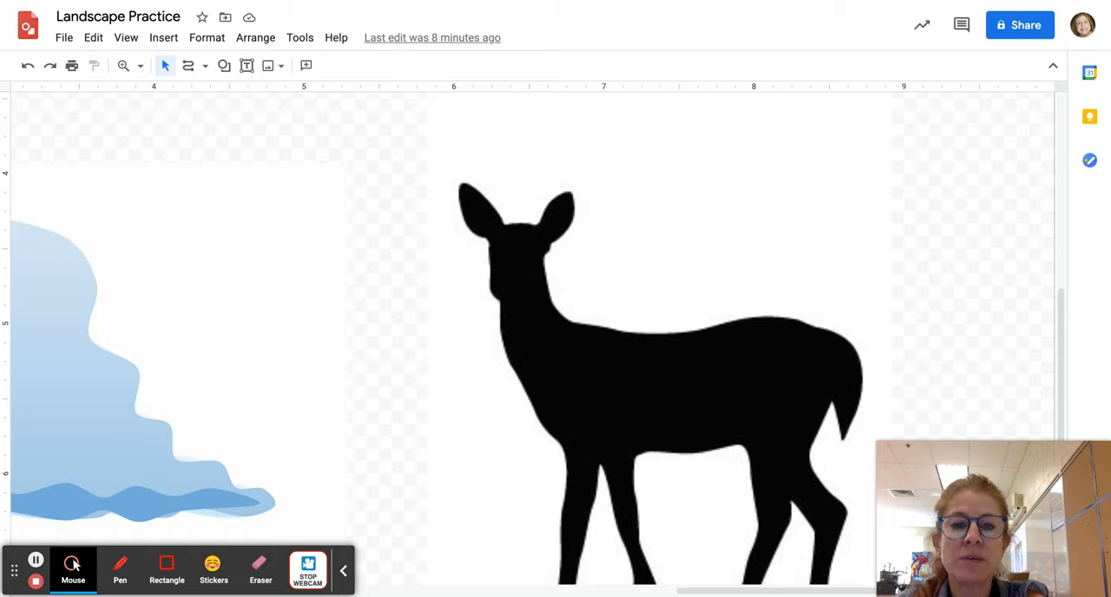
pyautogui.scroll(-3)
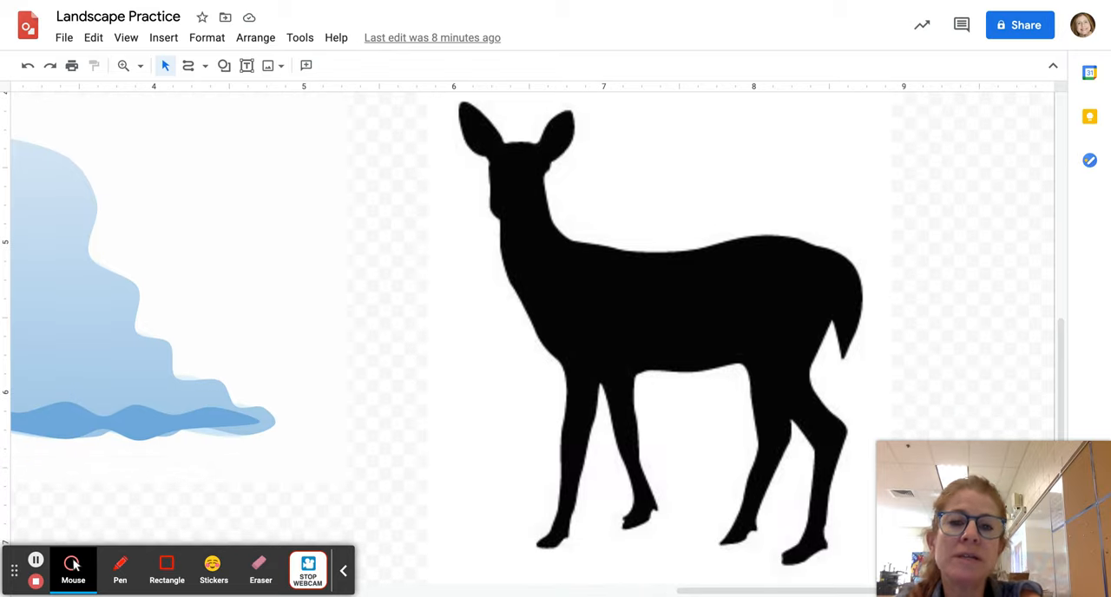
pyautogui.moveTo(576, 235)
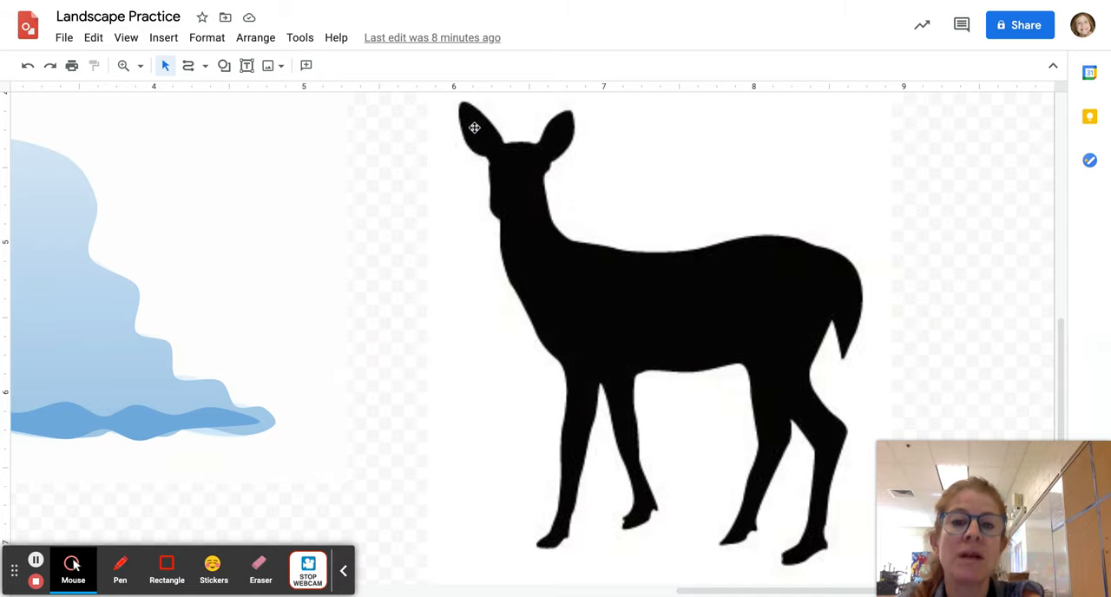
pyautogui.moveTo(552, 191)
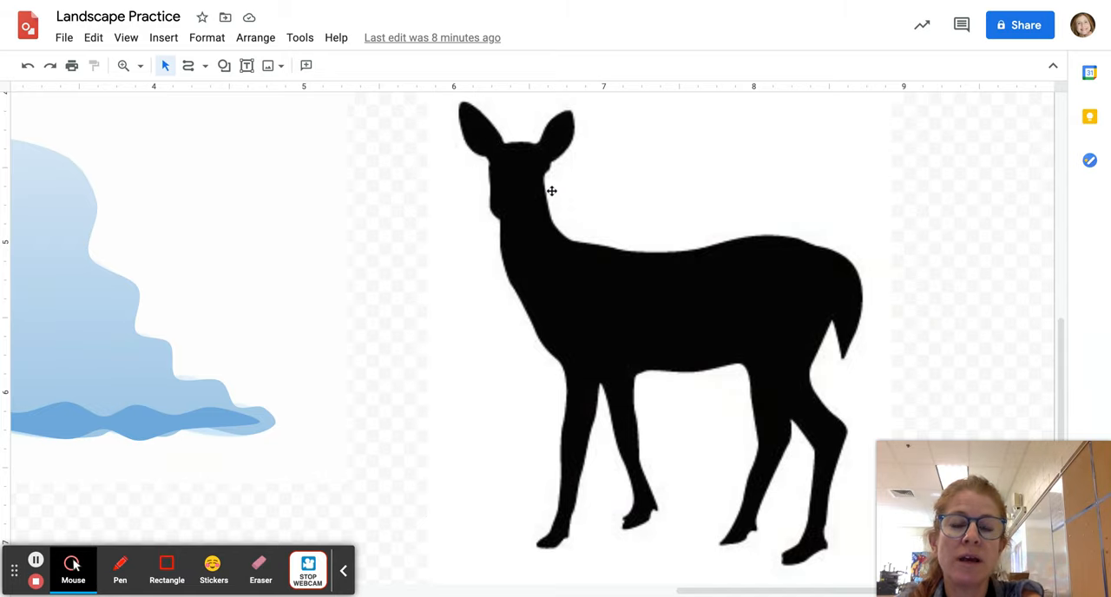
pyautogui.click(124, 66)
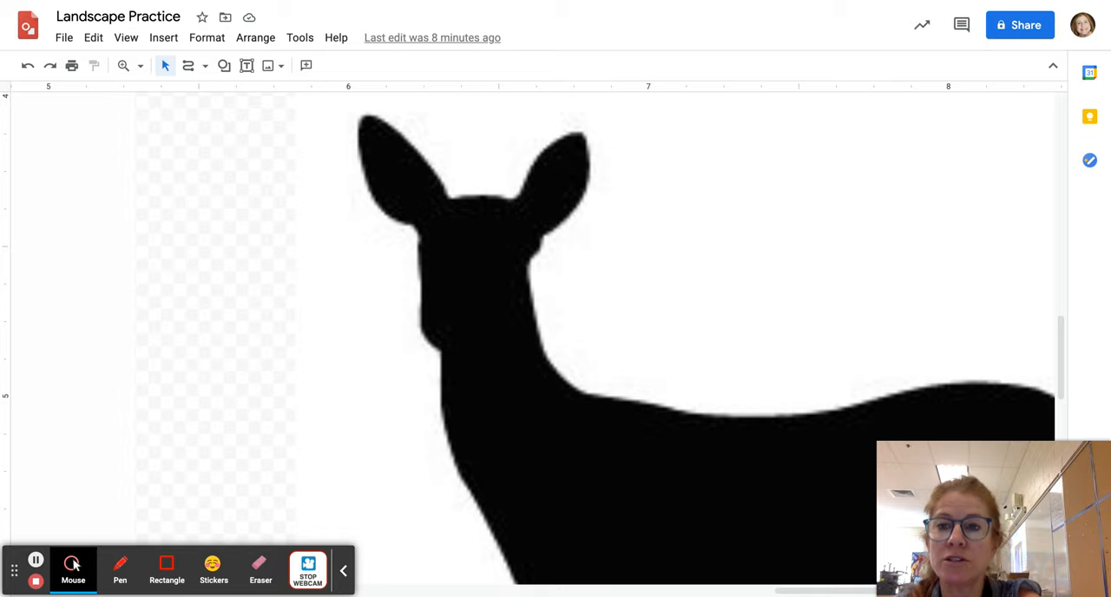
# Step: Trace the deer's left ear as a closed polyline shape over the silhouette
pyautogui.click(198, 66)
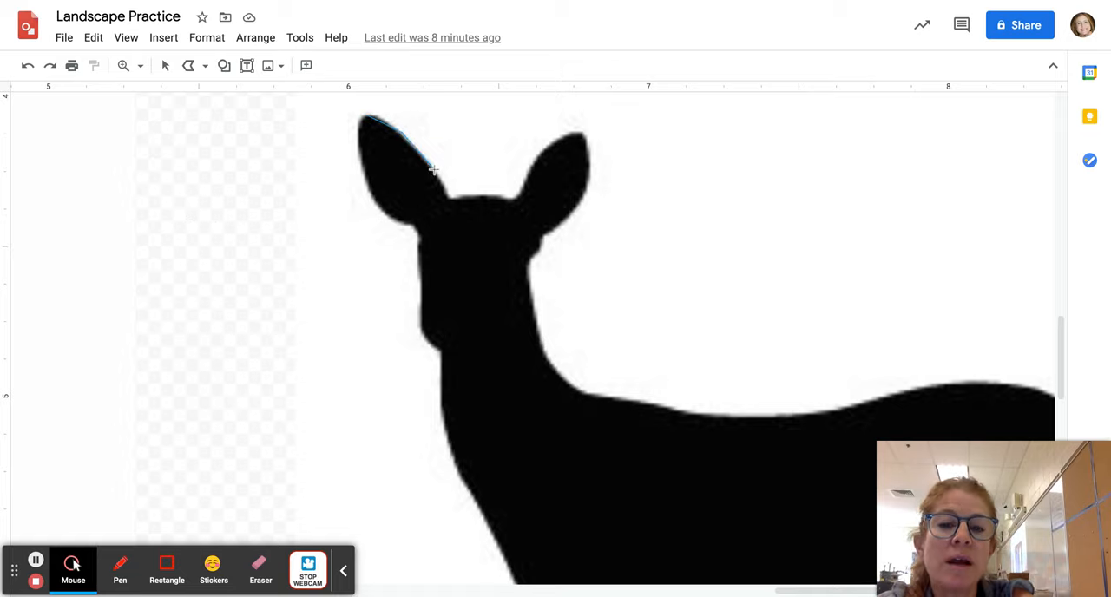
pyautogui.moveTo(434, 170); pyautogui.dragTo(459, 226)
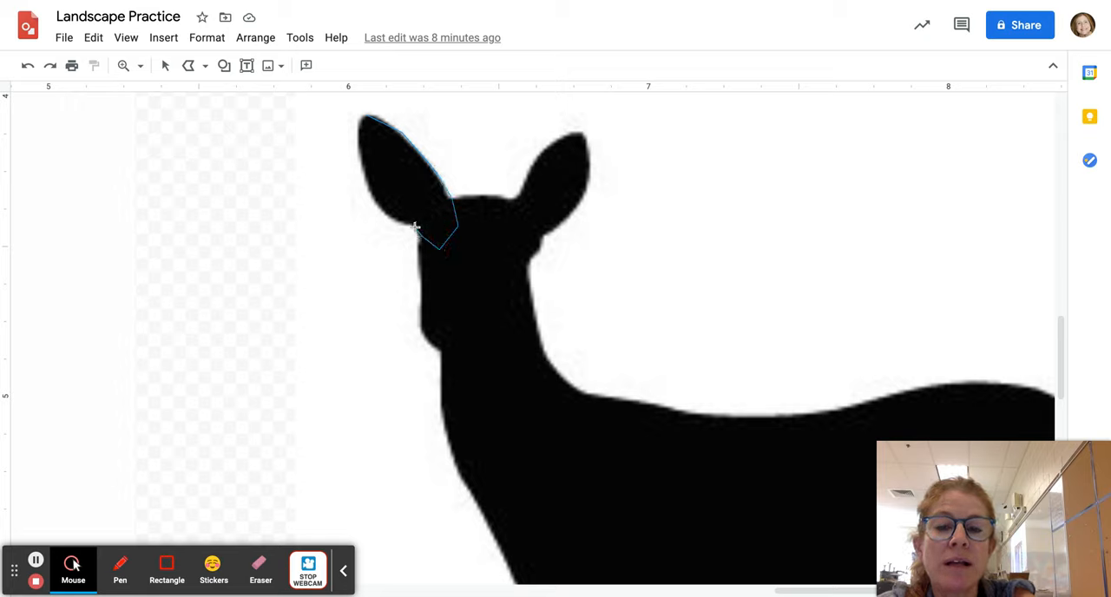
pyautogui.moveTo(417, 226); pyautogui.dragTo(365, 170)
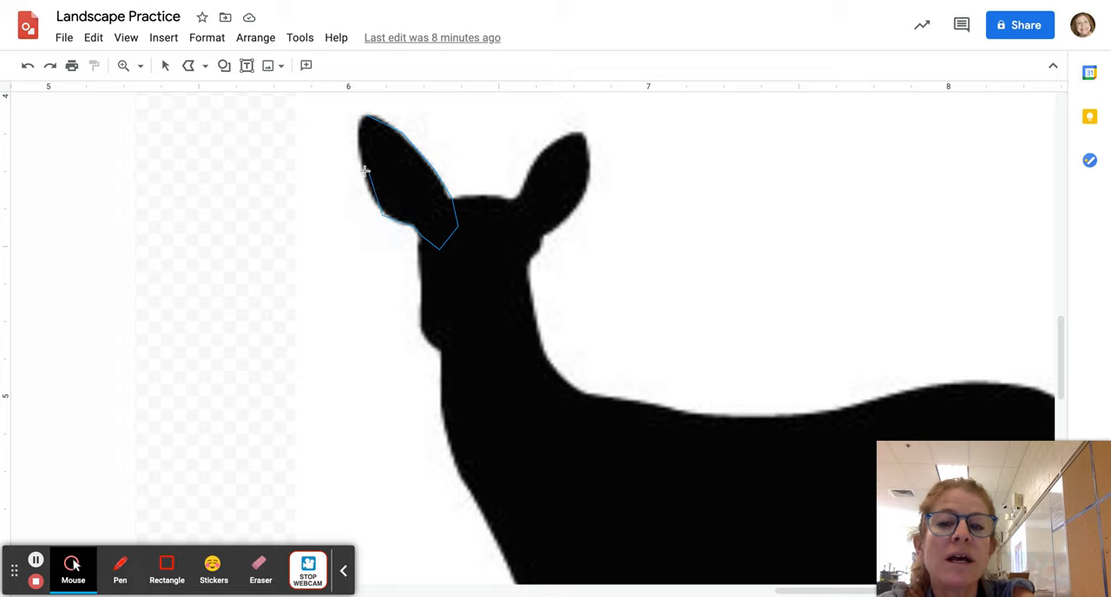
pyautogui.click(357, 137)
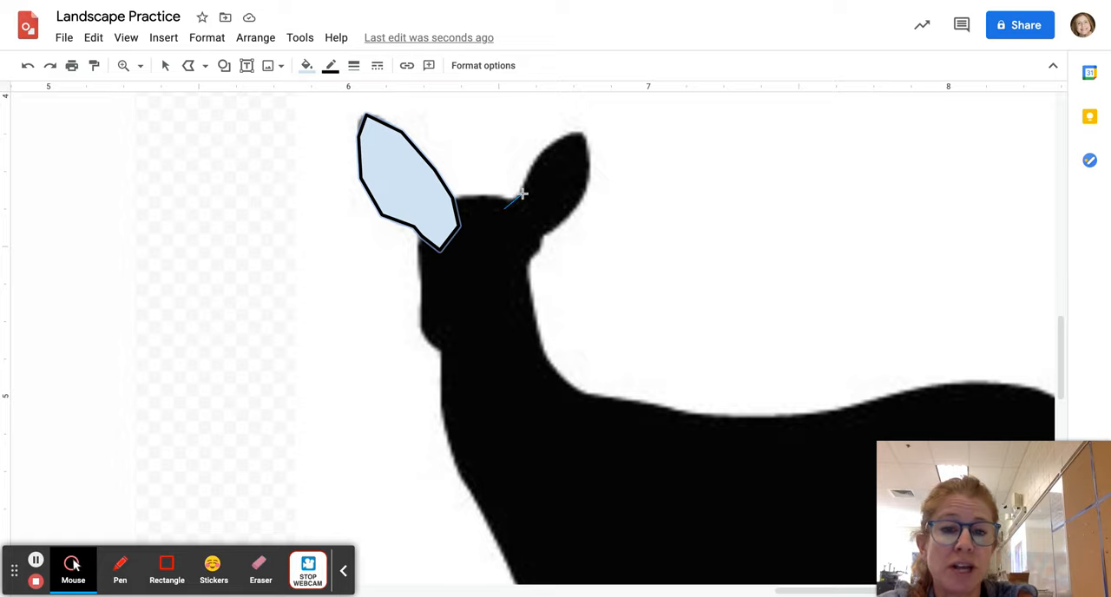
# Step: Trace the right ear as its own shape, then begin the head-and-neck outline
pyautogui.moveTo(524, 192); pyautogui.dragTo(560, 137)
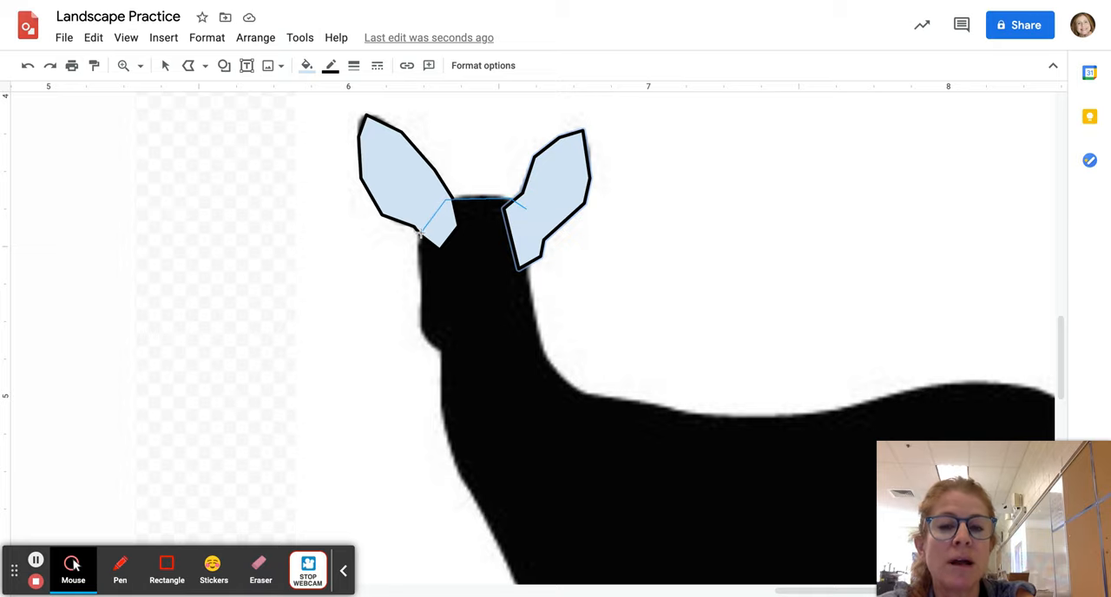
pyautogui.moveTo(420, 229); pyautogui.dragTo(420, 330)
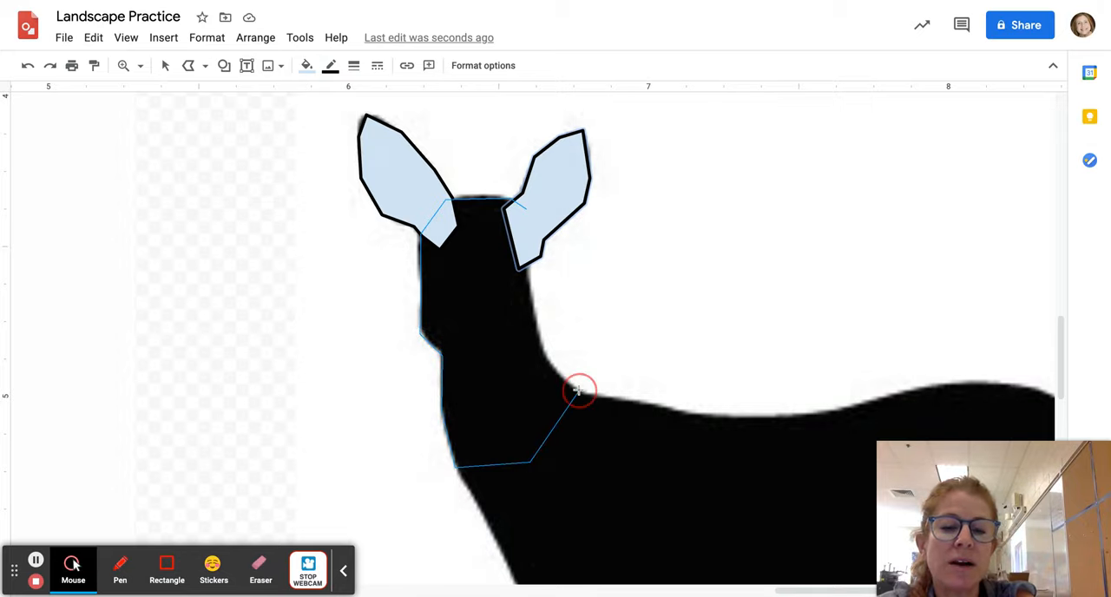
# Step: Finish the neck-and-chest piece, tracing down to the chest and closing the outline
pyautogui.moveTo(580, 391); pyautogui.dragTo(523, 250)
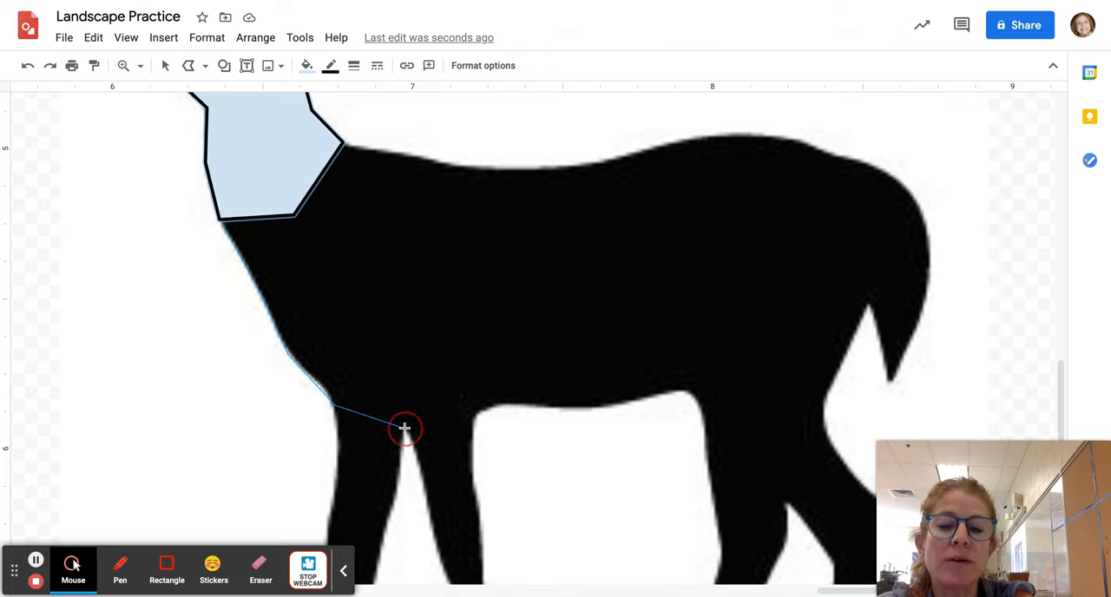
pyautogui.moveTo(403, 429); pyautogui.dragTo(555, 406)
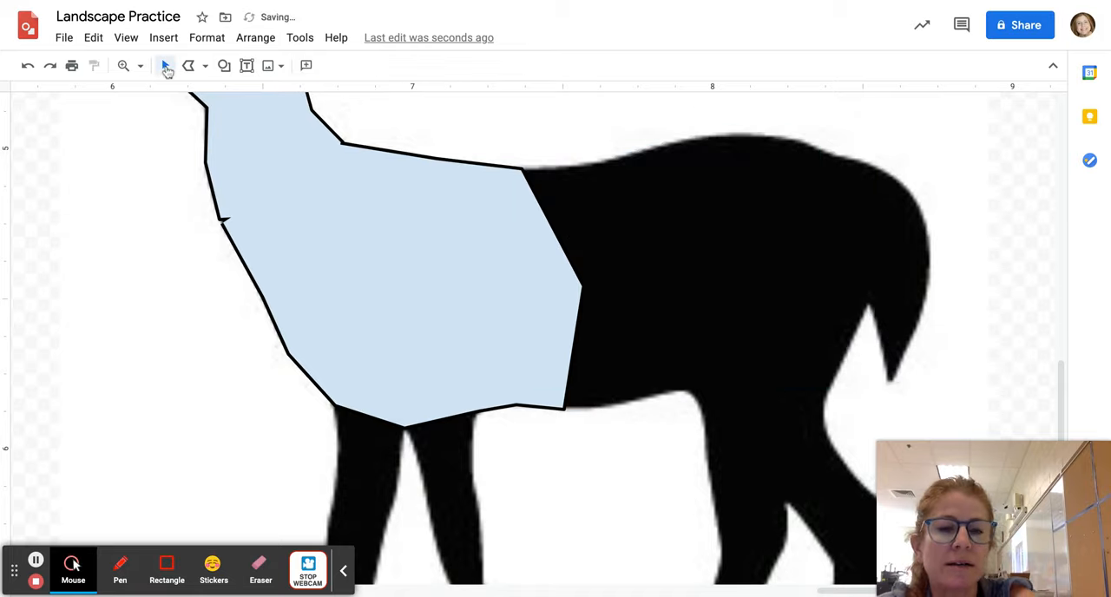
# Step: Trace the rear half of the deer's body and its tail as separate polyline pieces
pyautogui.click(205, 66)
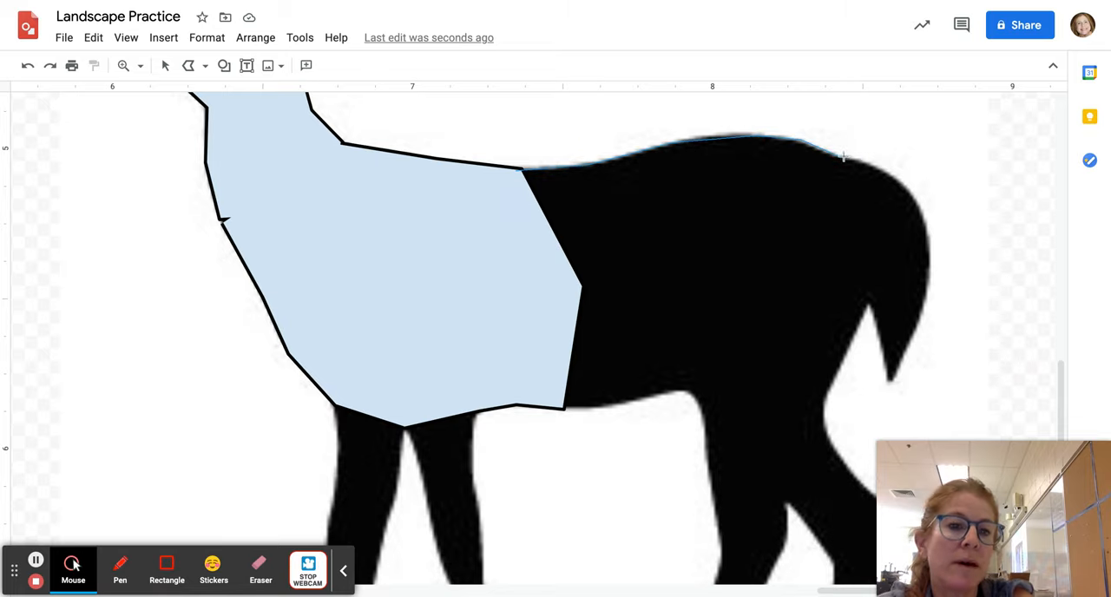
pyautogui.moveTo(848, 157); pyautogui.dragTo(871, 302)
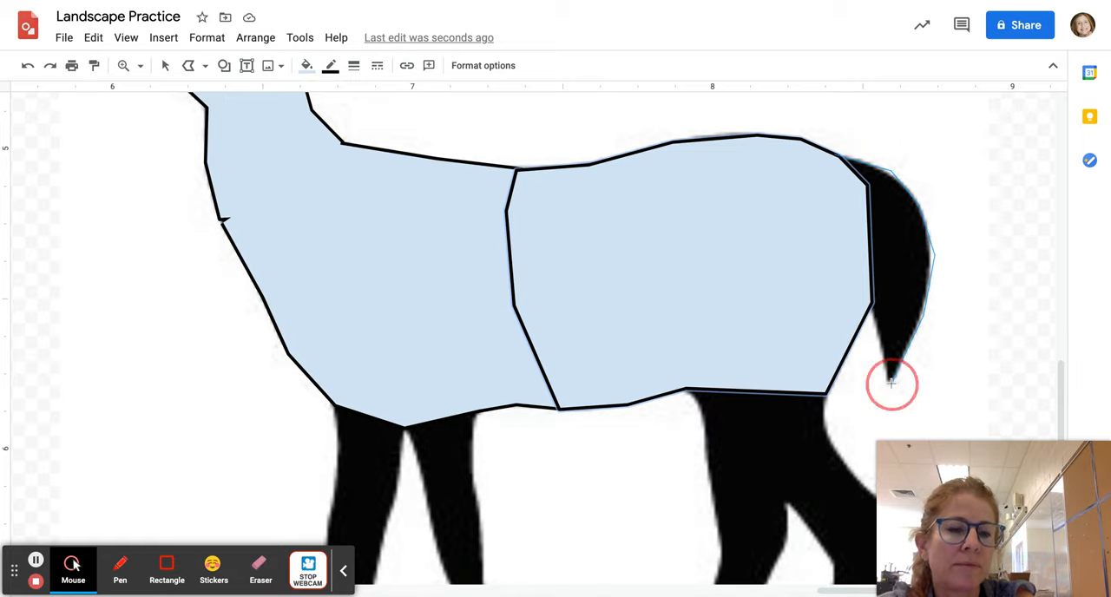
pyautogui.moveTo(893, 385); pyautogui.dragTo(830, 202)
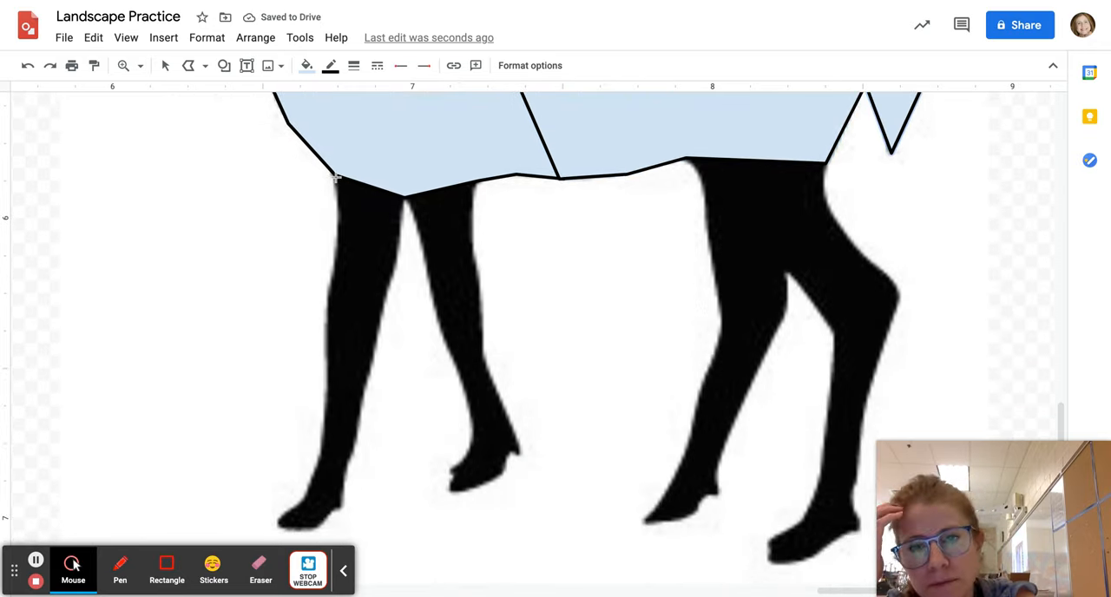
# Step: Trace the two front legs and a rear leg, each as its own closed polyline shape
pyautogui.moveTo(337, 177); pyautogui.dragTo(323, 295)
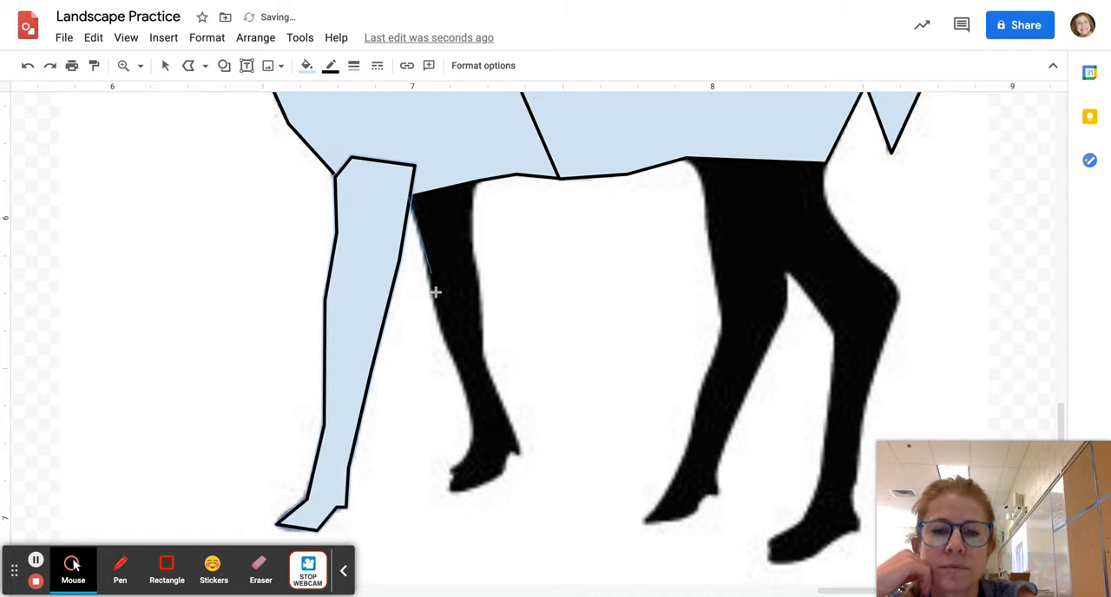
pyautogui.moveTo(434, 292); pyautogui.dragTo(472, 438)
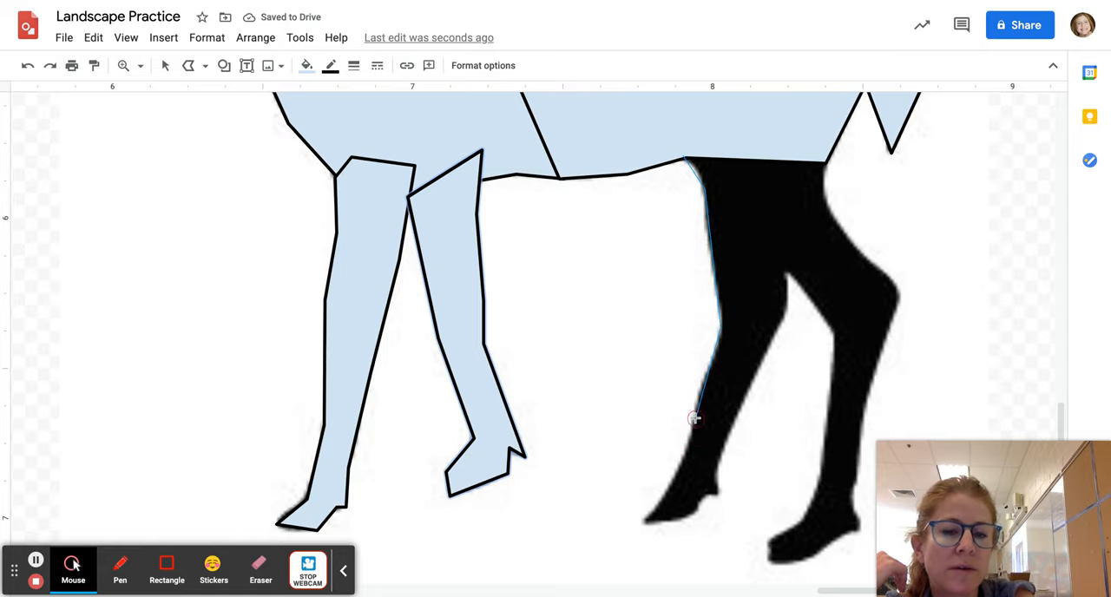
pyautogui.moveTo(695, 419); pyautogui.dragTo(695, 507)
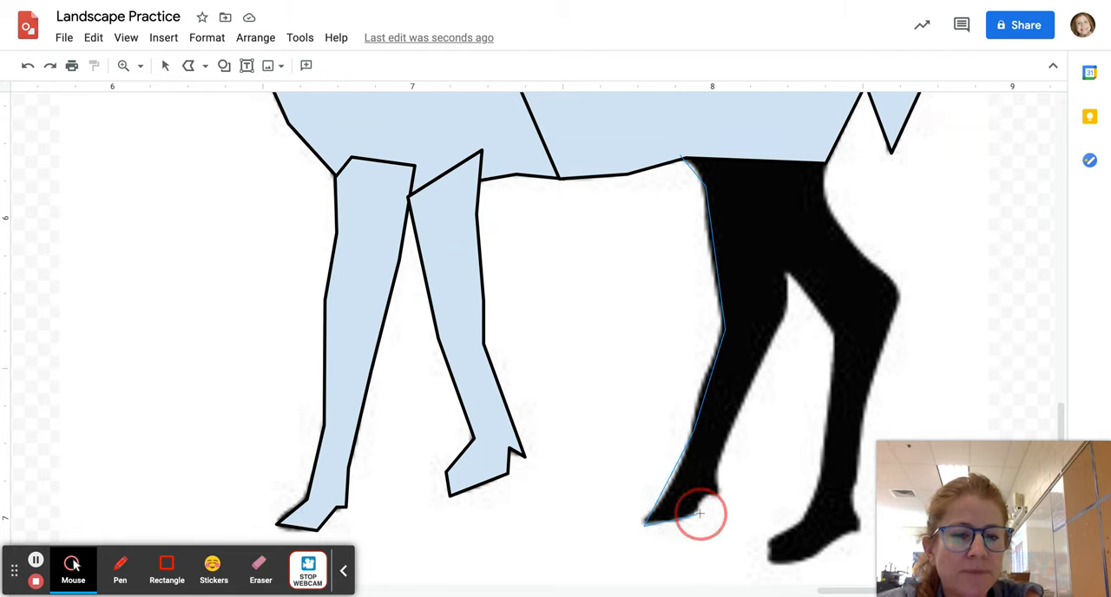
pyautogui.moveTo(785, 335)
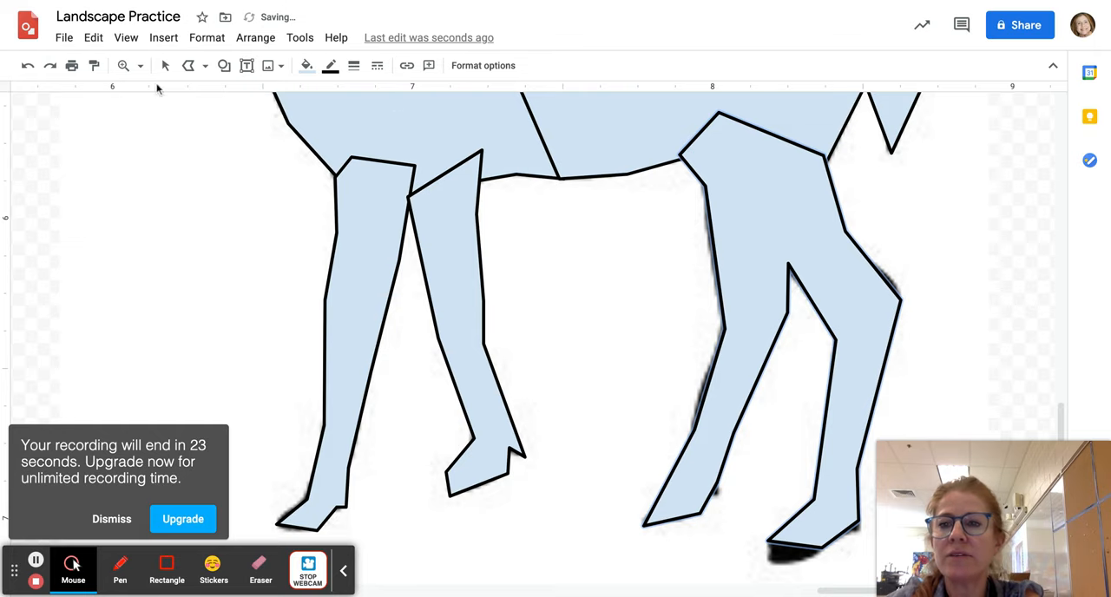
# Step: Fit the whole drawing into view and select all the traced deer pieces together
pyautogui.click(125, 66)
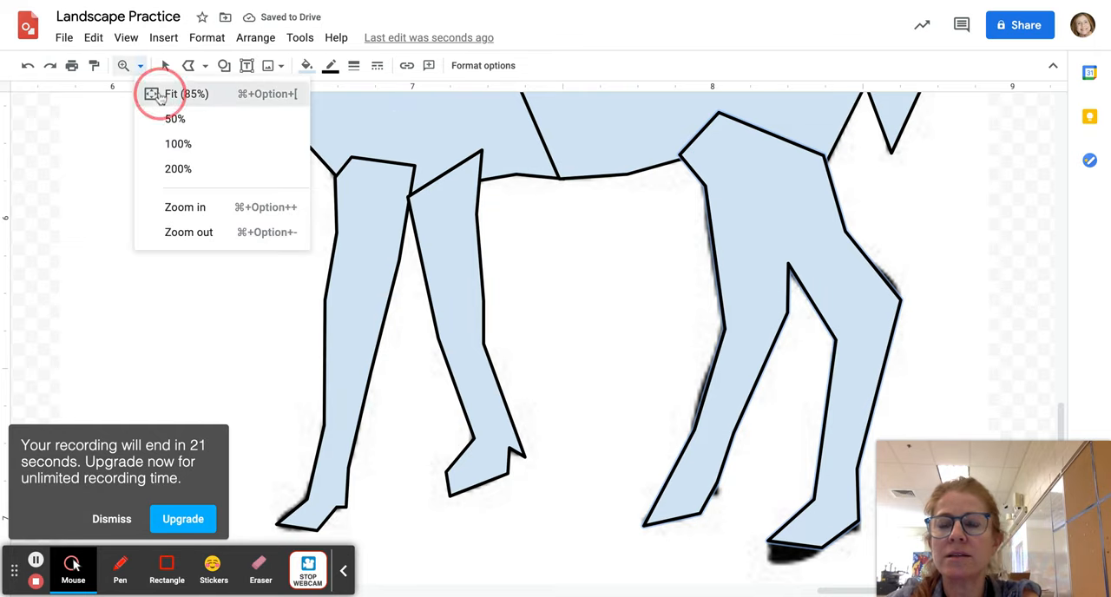
pyautogui.click(188, 94)
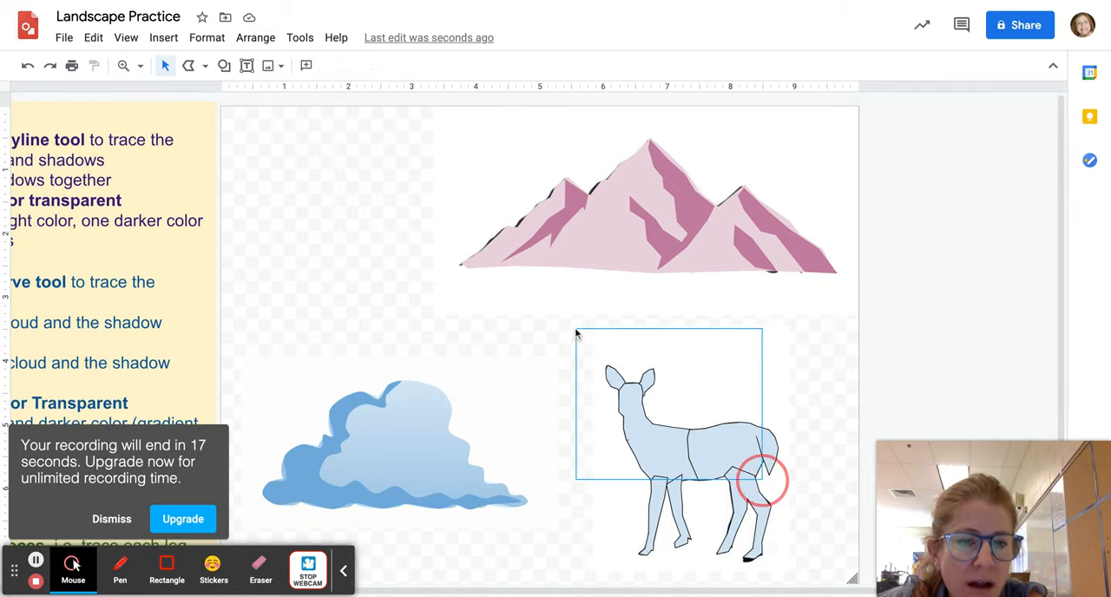
pyautogui.click(686, 434)
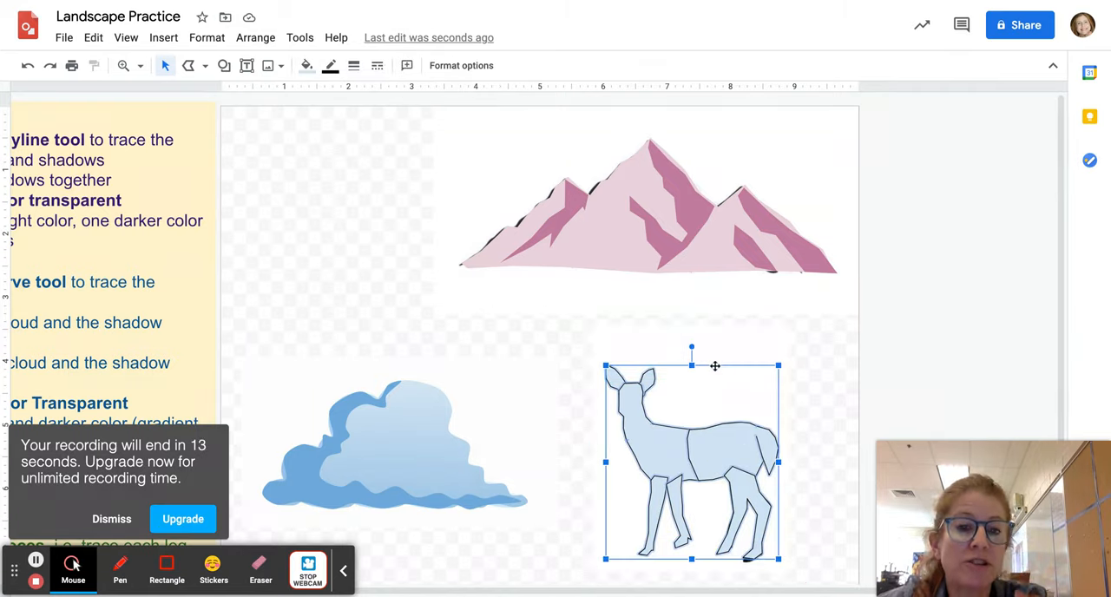
# Step: Fill the deer pieces solid purple with a transparent border, then deselect to check the result
pyautogui.click(330, 66)
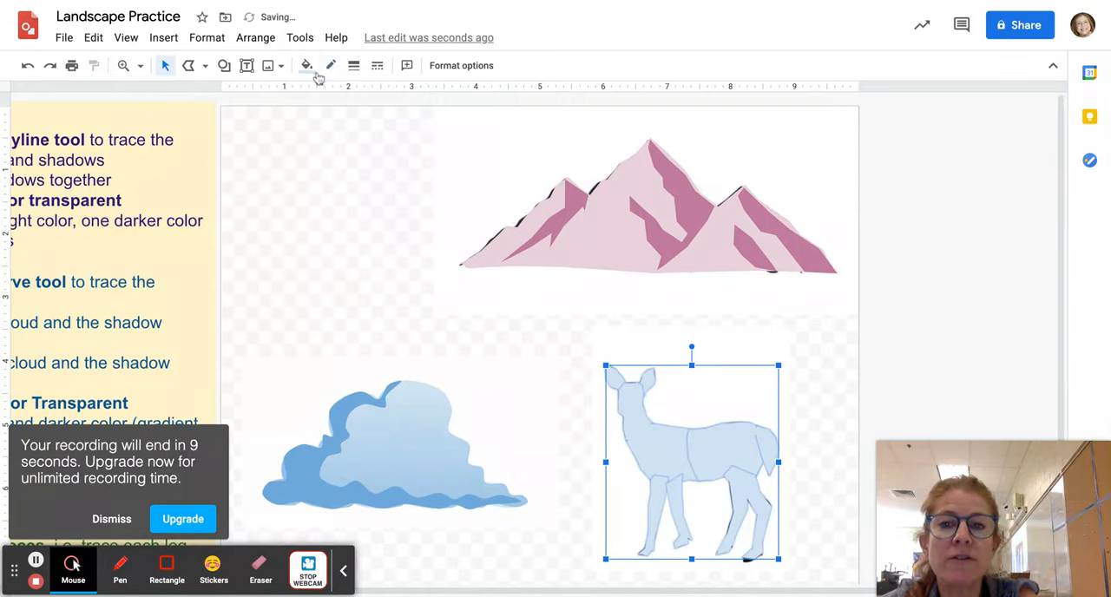
pyautogui.click(305, 66)
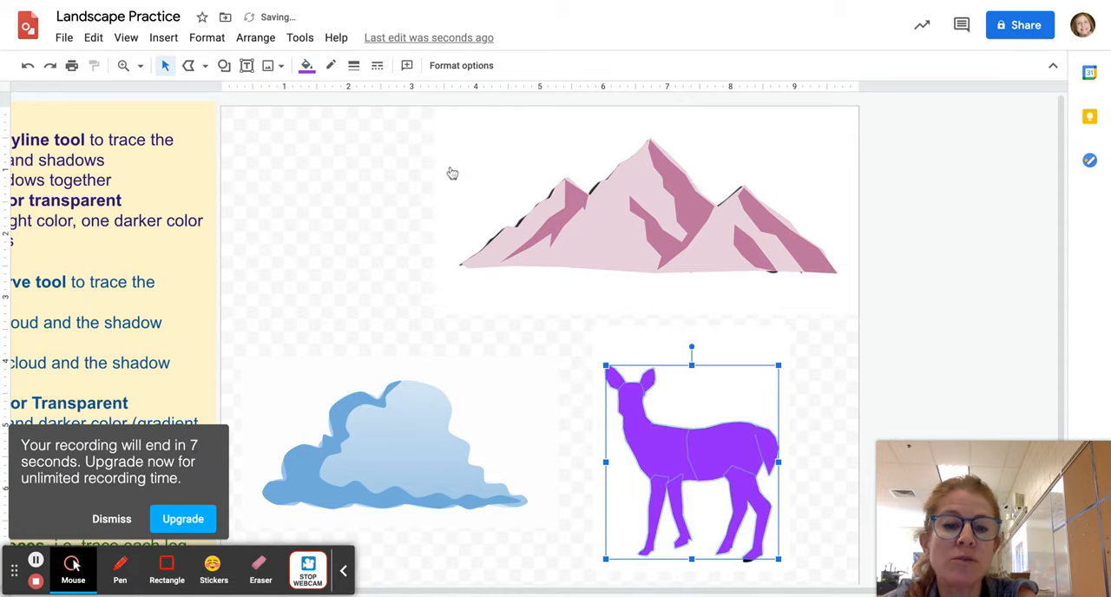
pyautogui.click(256, 38)
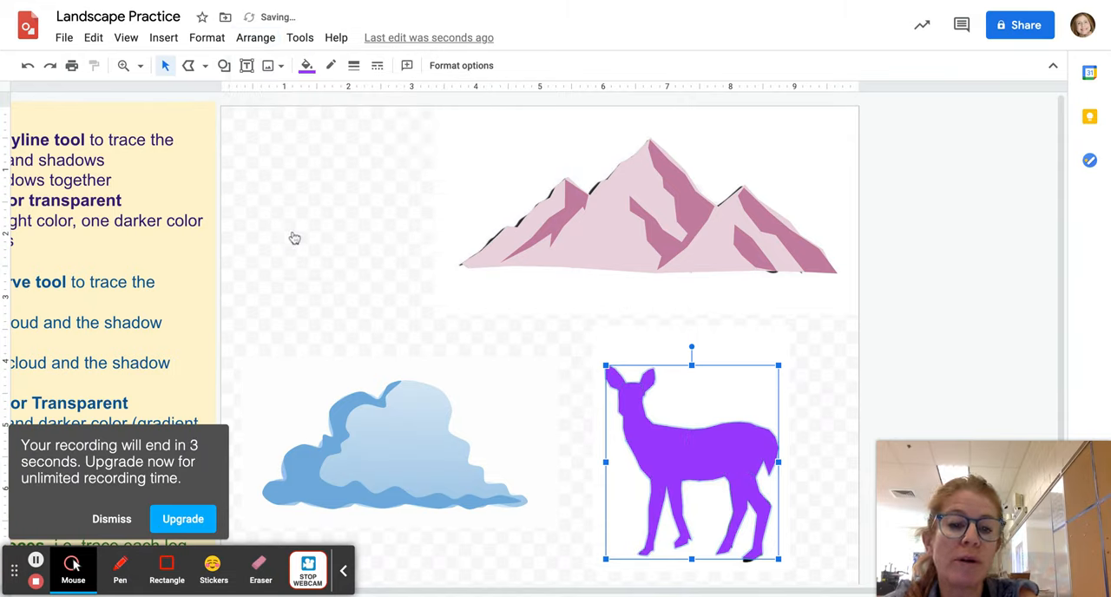
pyautogui.click(830, 372)
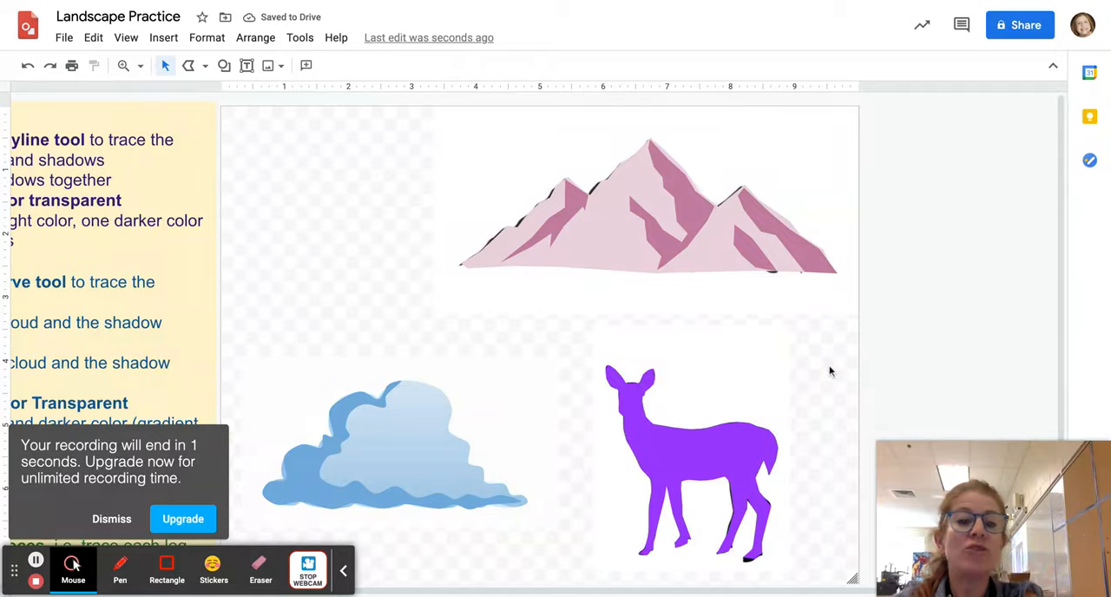